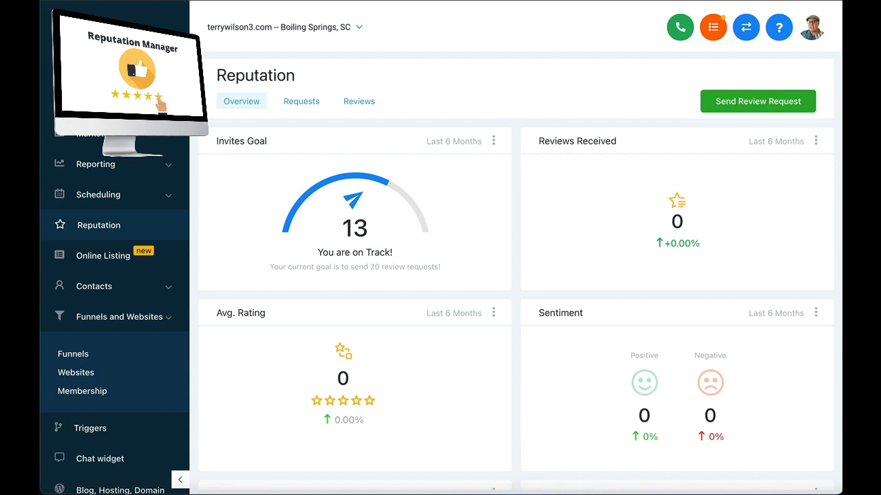
scroll(down, 3)
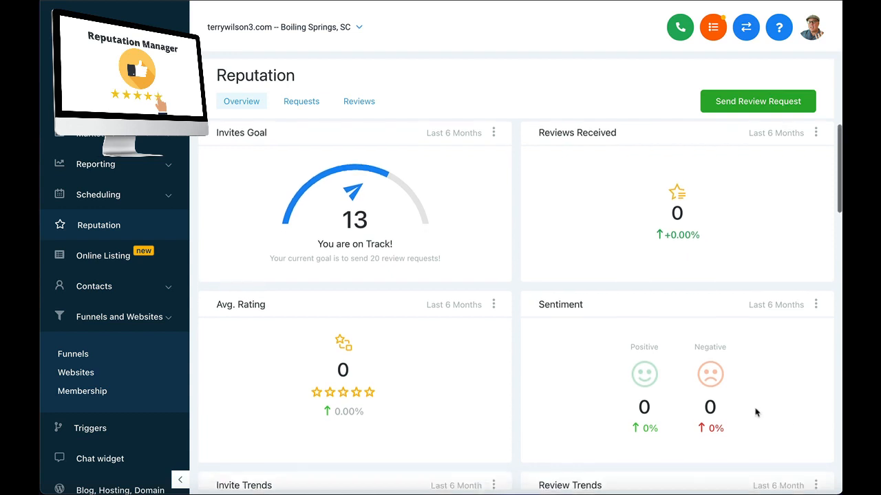
scroll(down, 3)
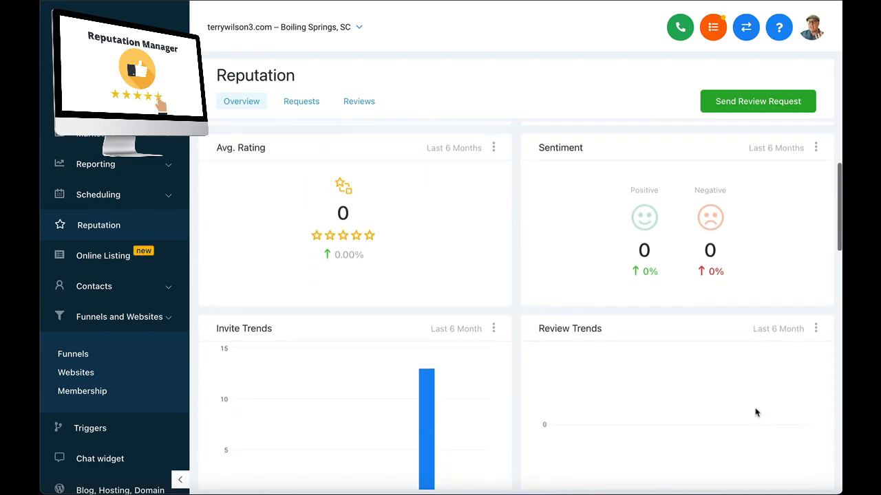
scroll(down, 3)
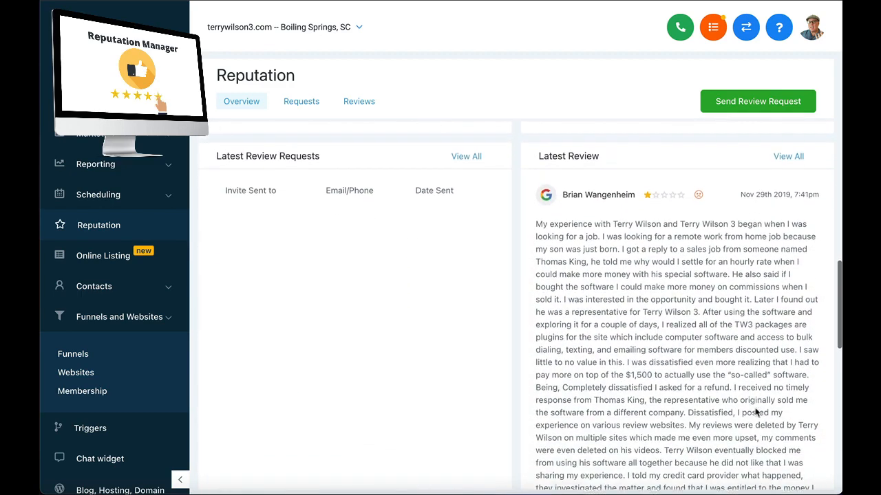
scroll(down, 3)
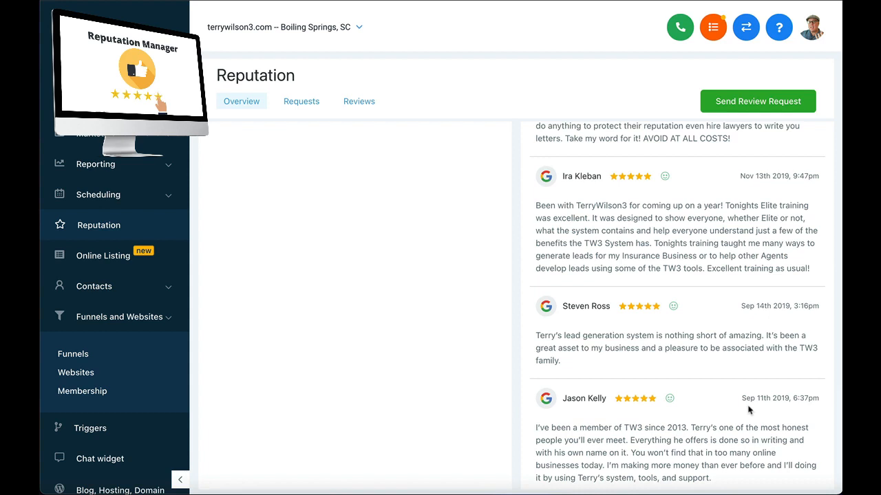
mouse_move(748, 397)
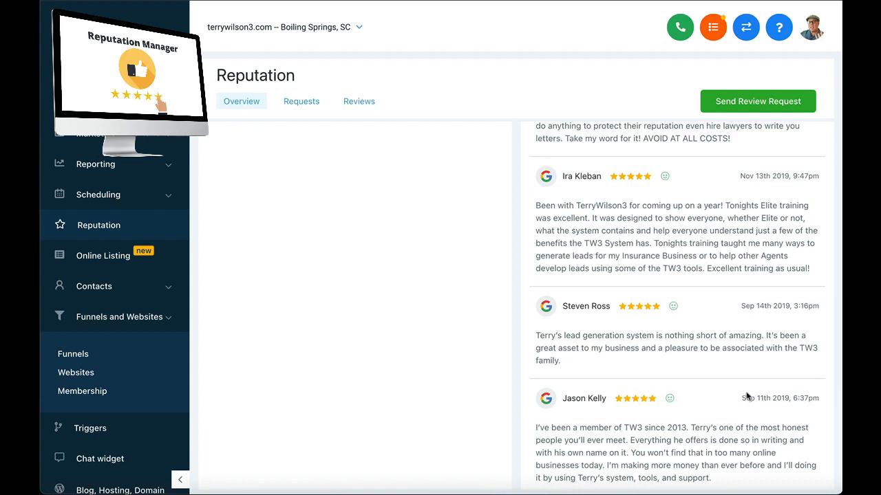
scroll(down, 3)
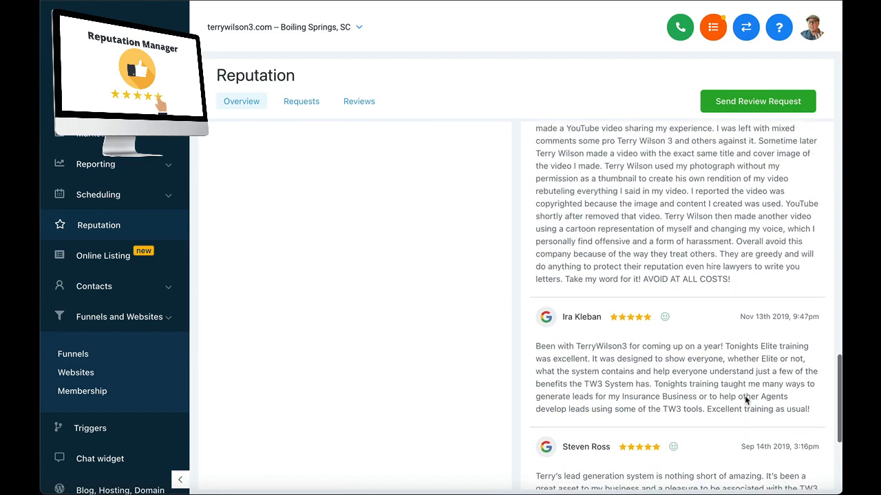
scroll(down, 3)
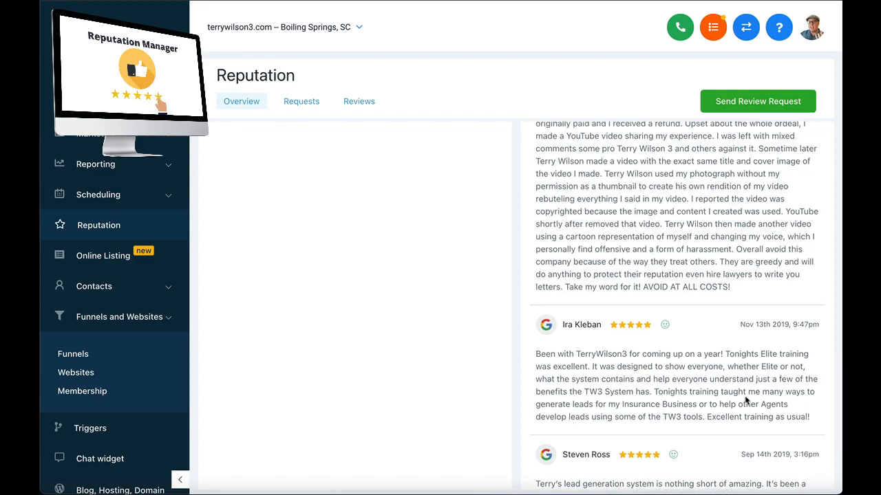
scroll(down, 3)
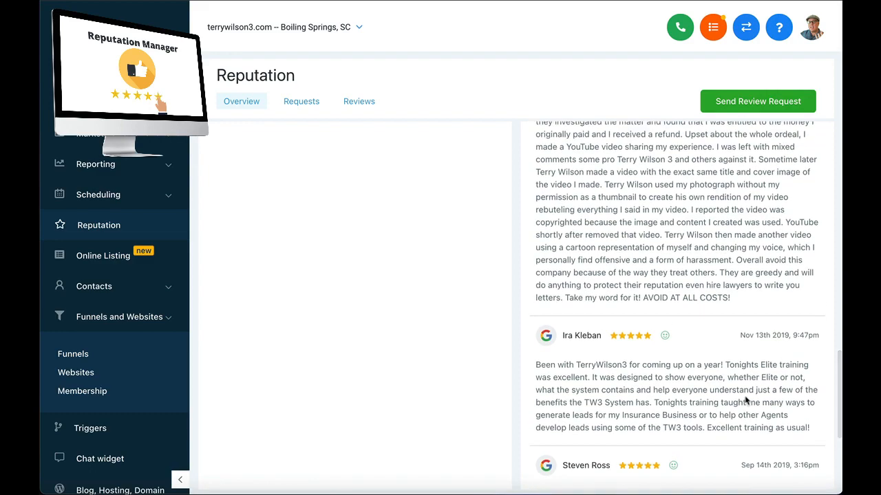